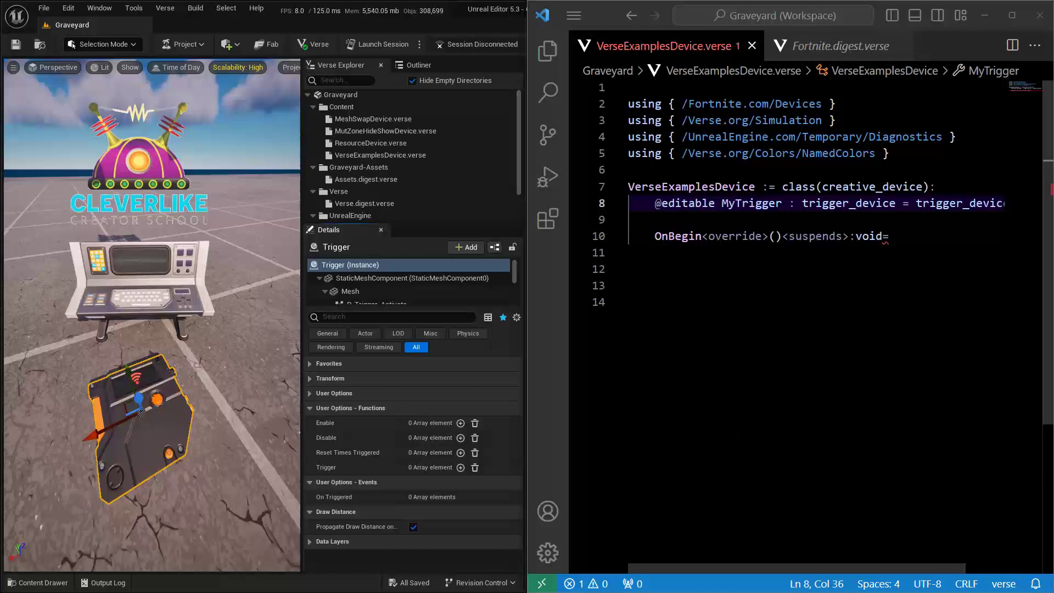
mouse_move(773, 218)
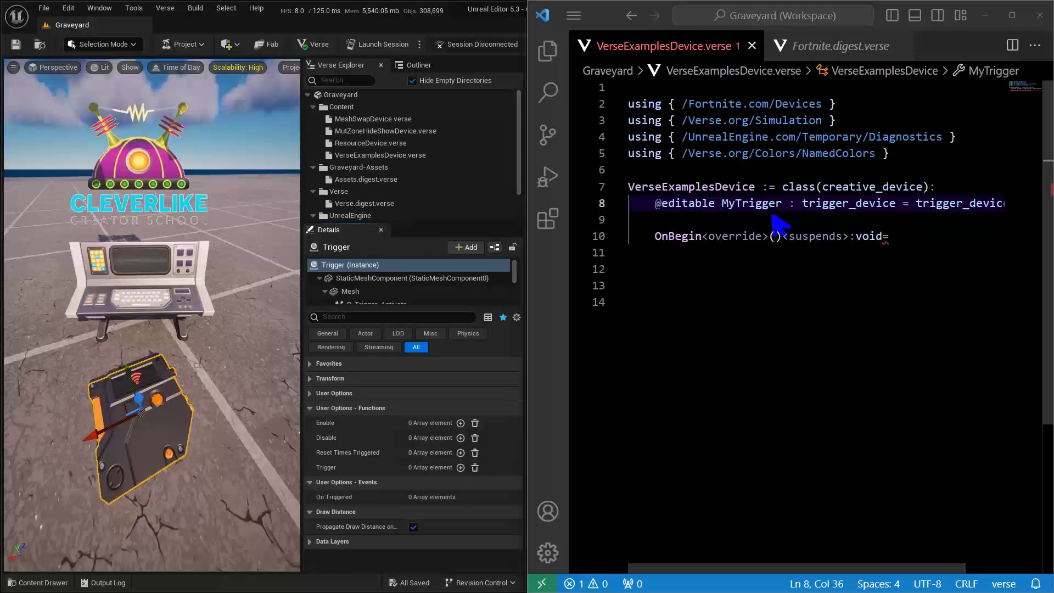
Select the MyTrigger property and type MyTrigger in the OnBegin body
double_click(751, 203)
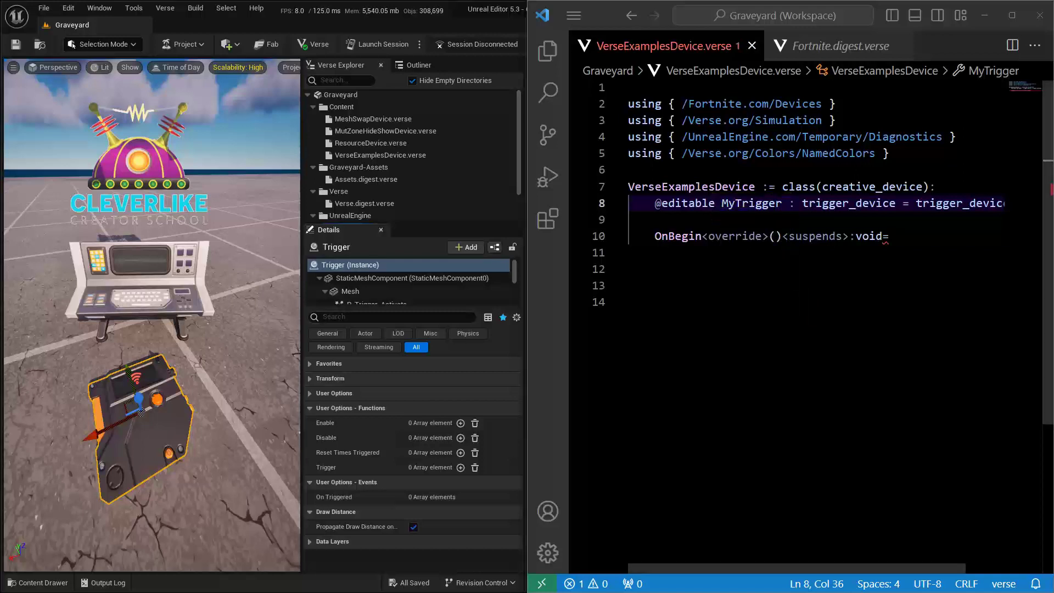
text(MyTrigger)
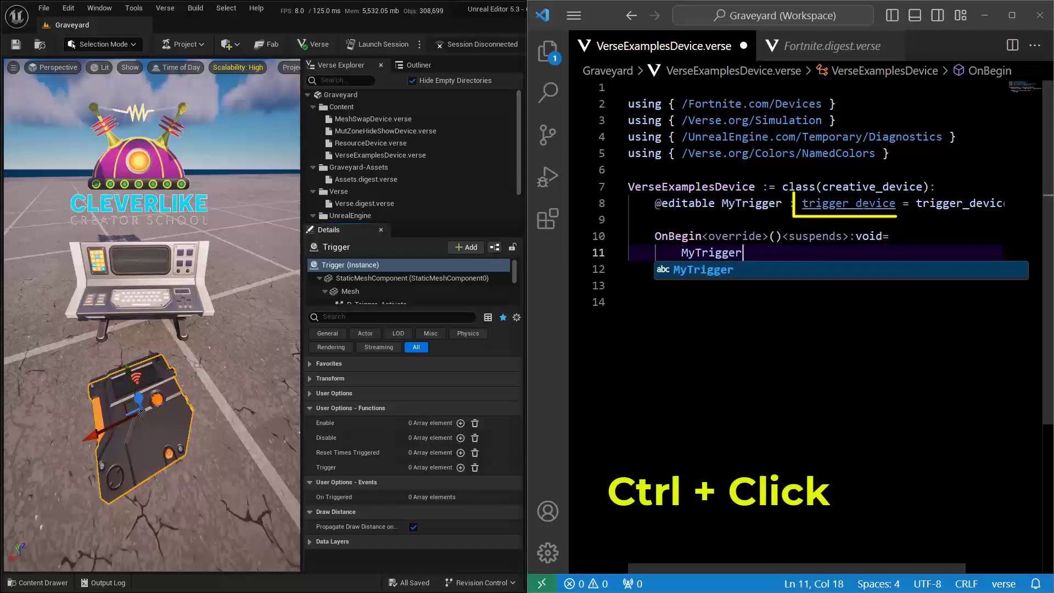
Jump to trigger_device's definition in Fortnite.digest.verse and select its TriggeredEvent
click(849, 204)
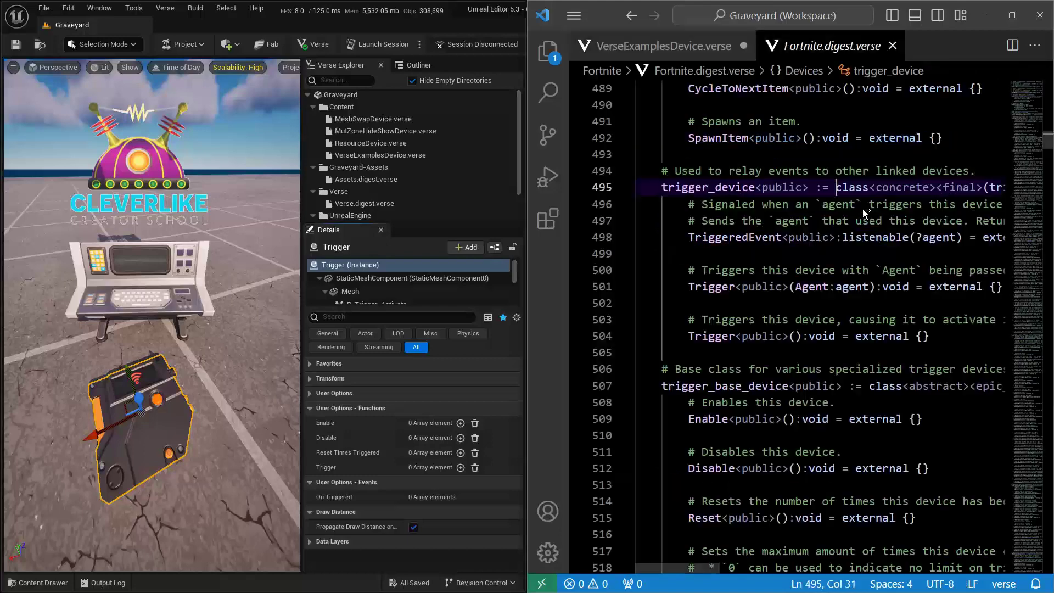
double_click(707, 188)
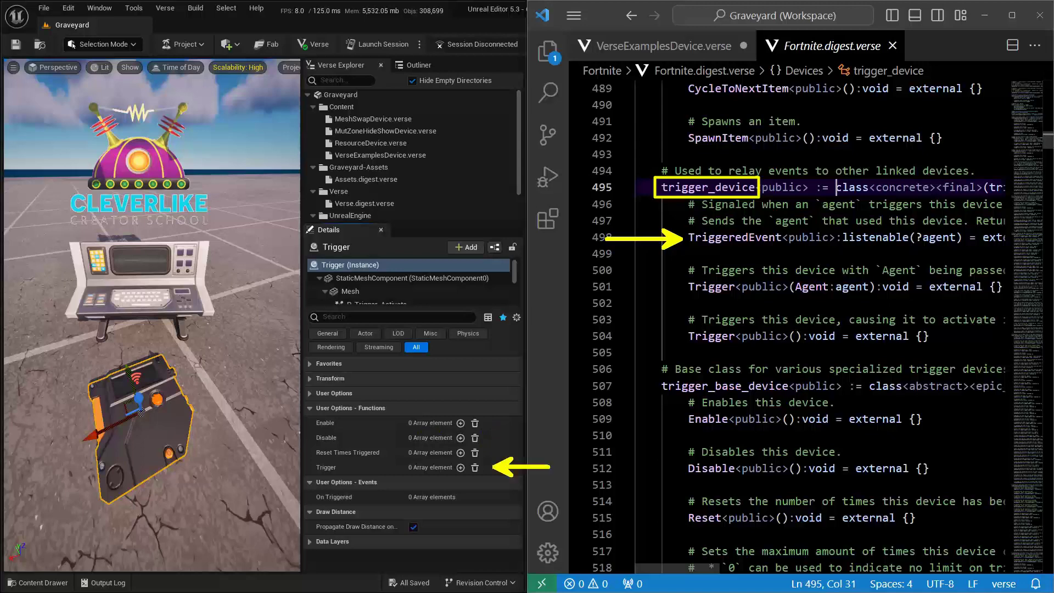
double_click(735, 237)
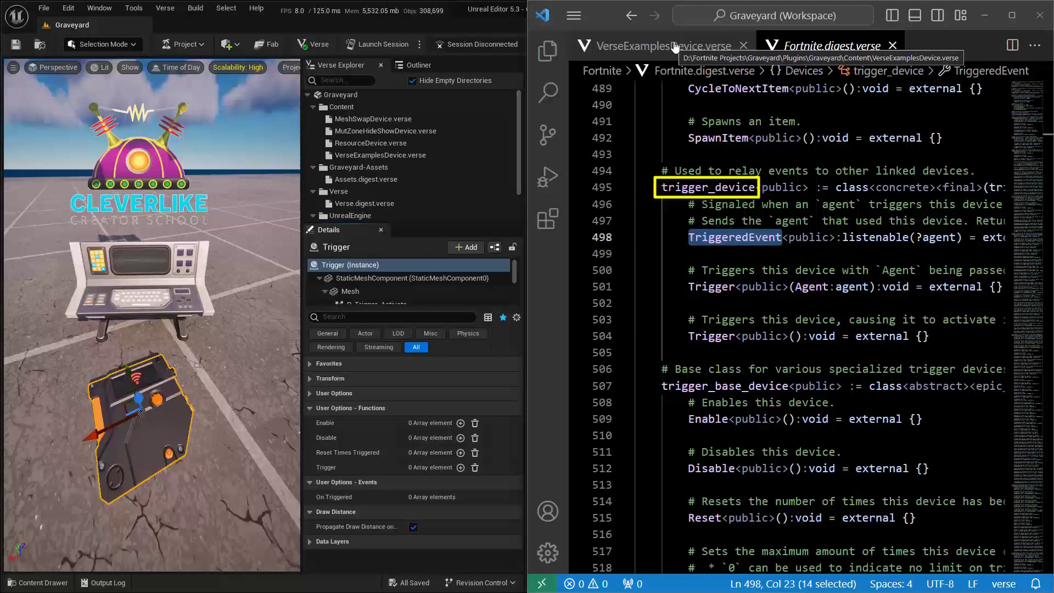
Append '.TriggeredEvent.' to the MyTrigger line, checking the digest definition midway
click(646, 45)
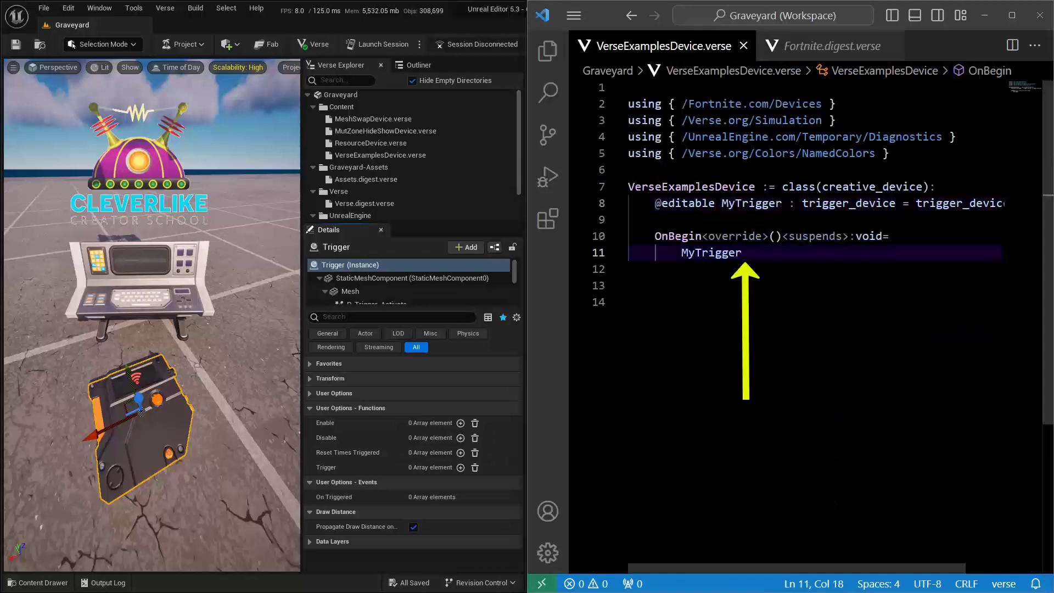
text(.)
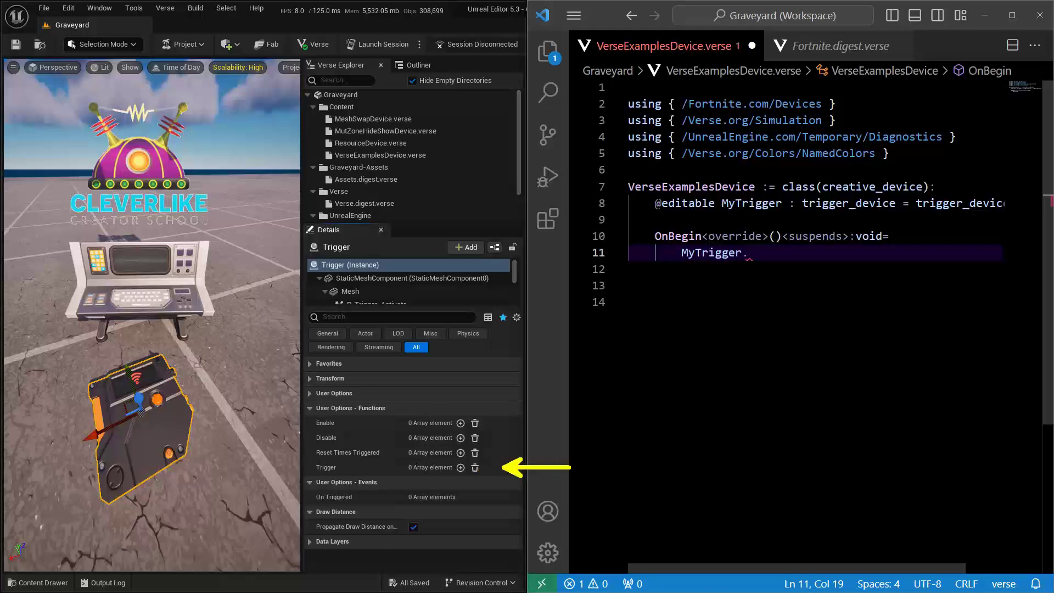
text(TriggeredEvent)
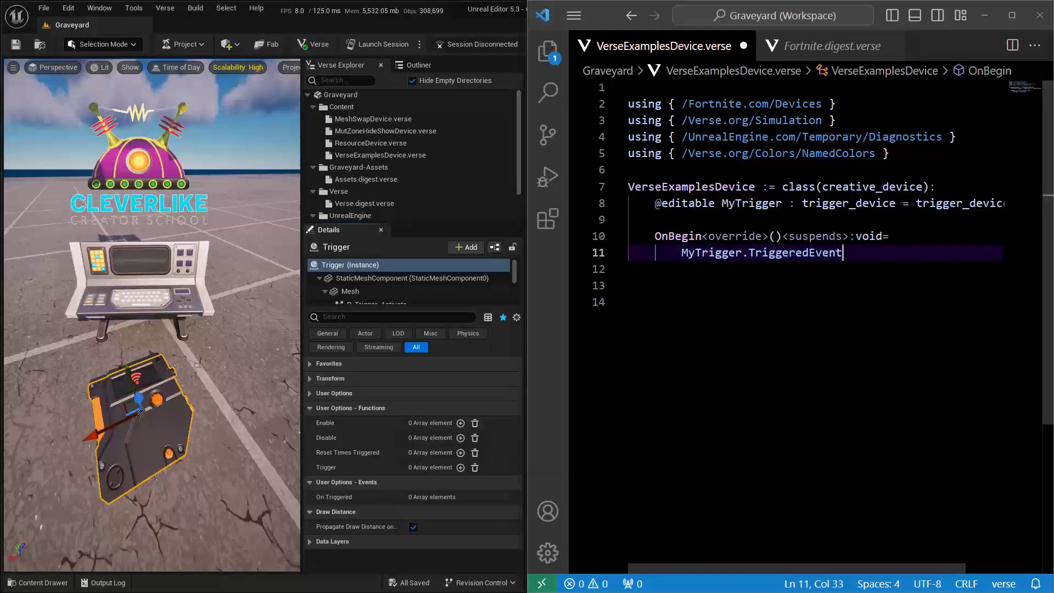
text(.)
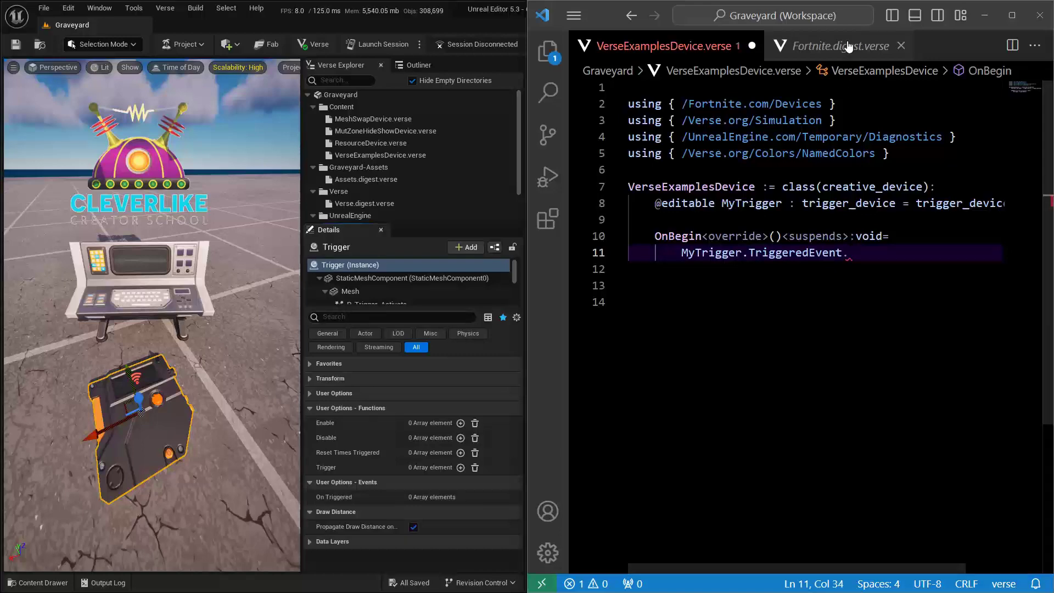
click(840, 46)
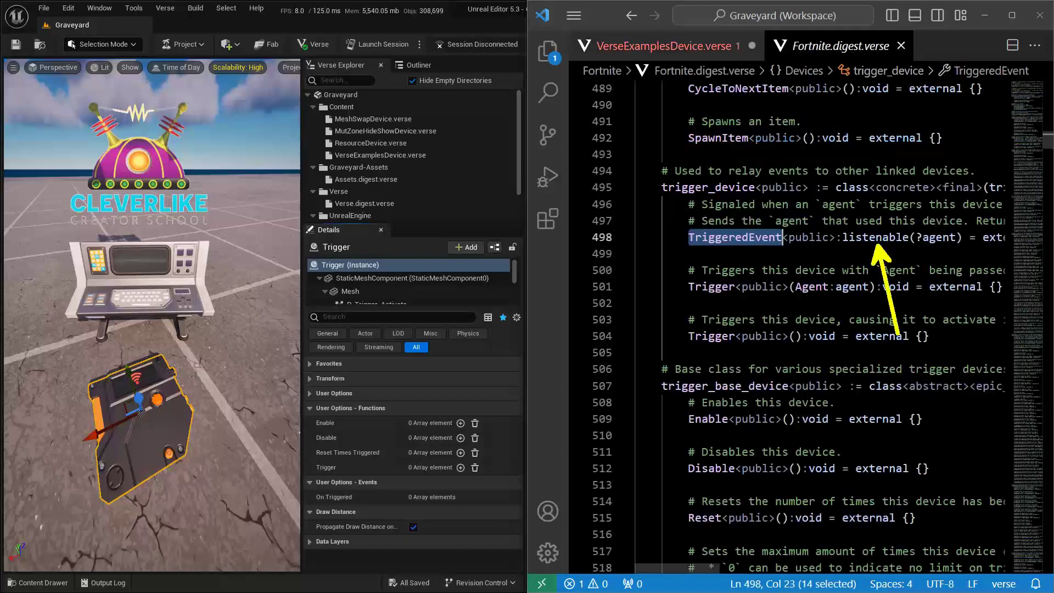
click(668, 46)
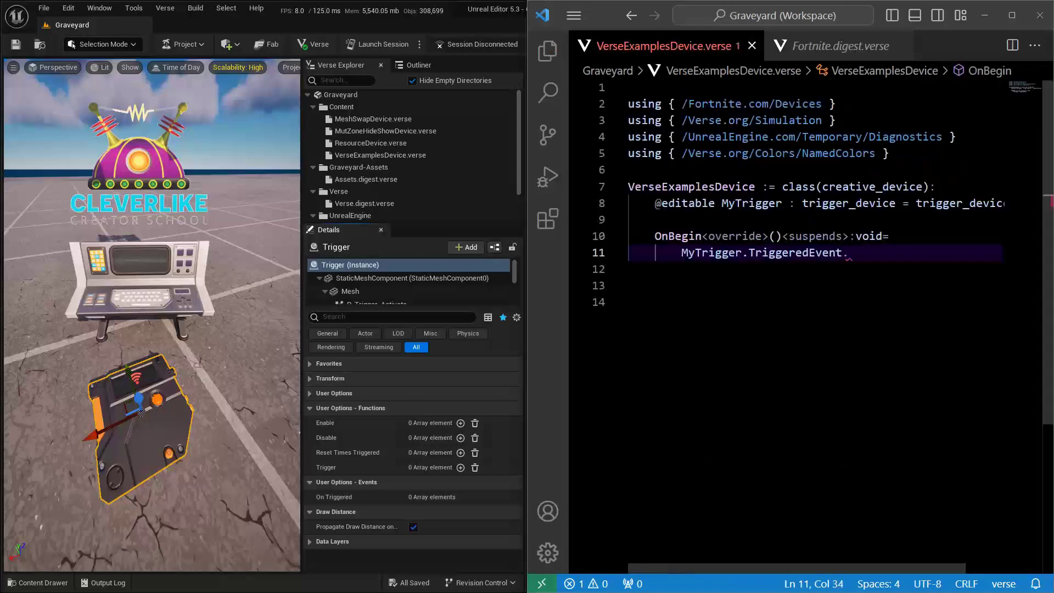
Type 'Subscribe()' after MyTrigger.TriggeredEvent. on line 11
text(Subscribe)
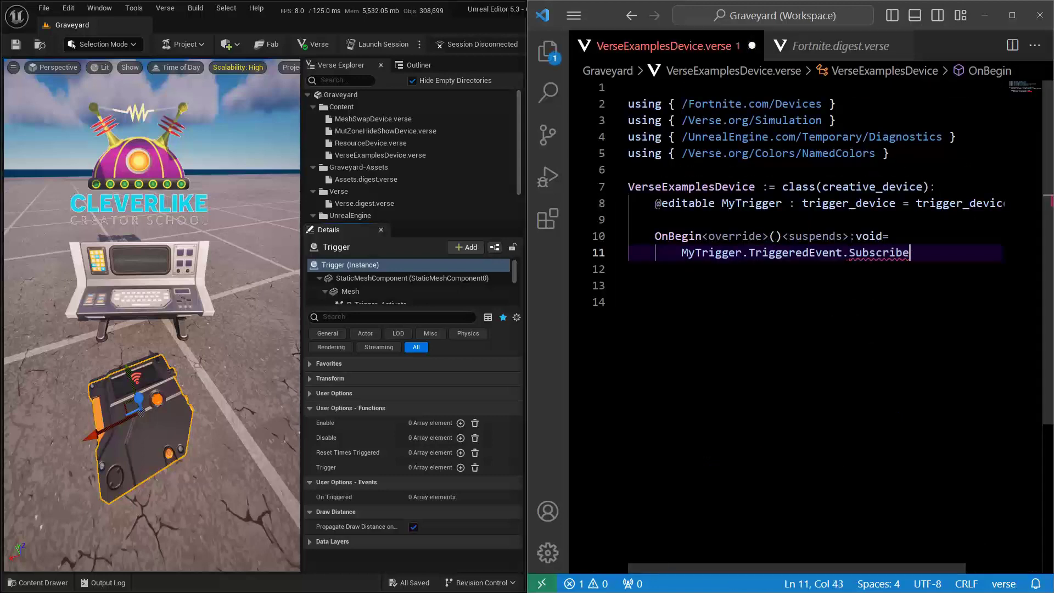
text(())
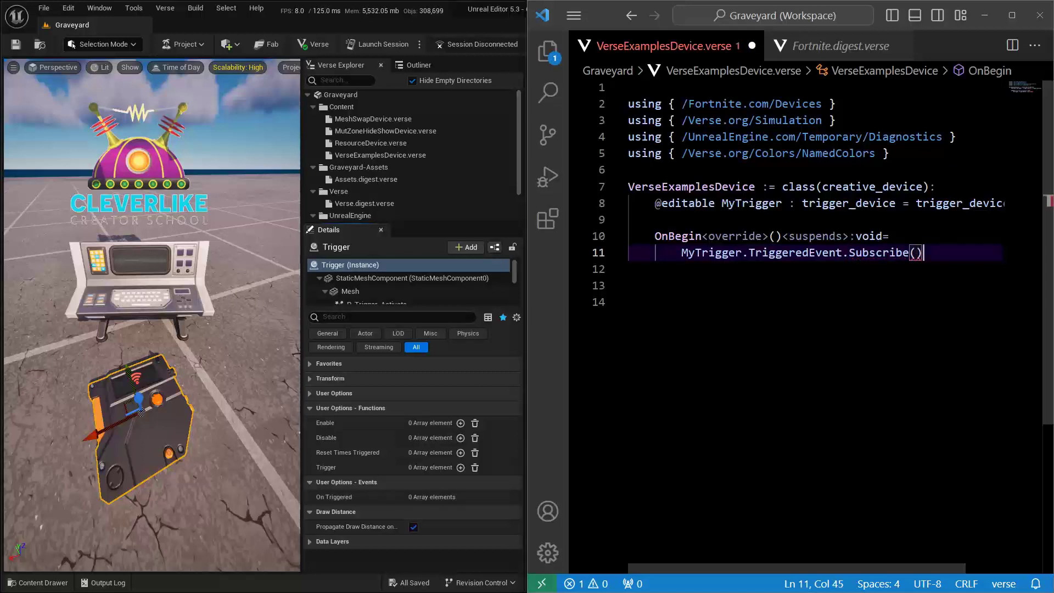